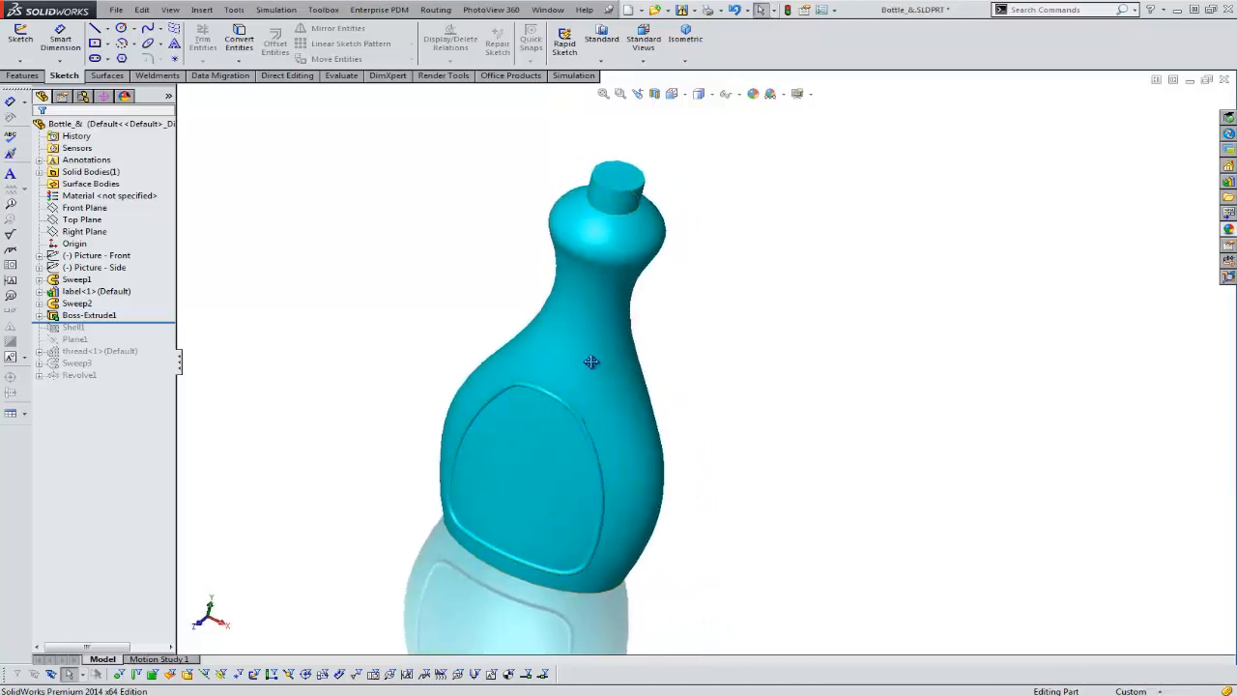
Section the selected bottle part in half to reveal its solid interior, then go to Evaluate.
left_click_drag(591, 362, 481, 310)
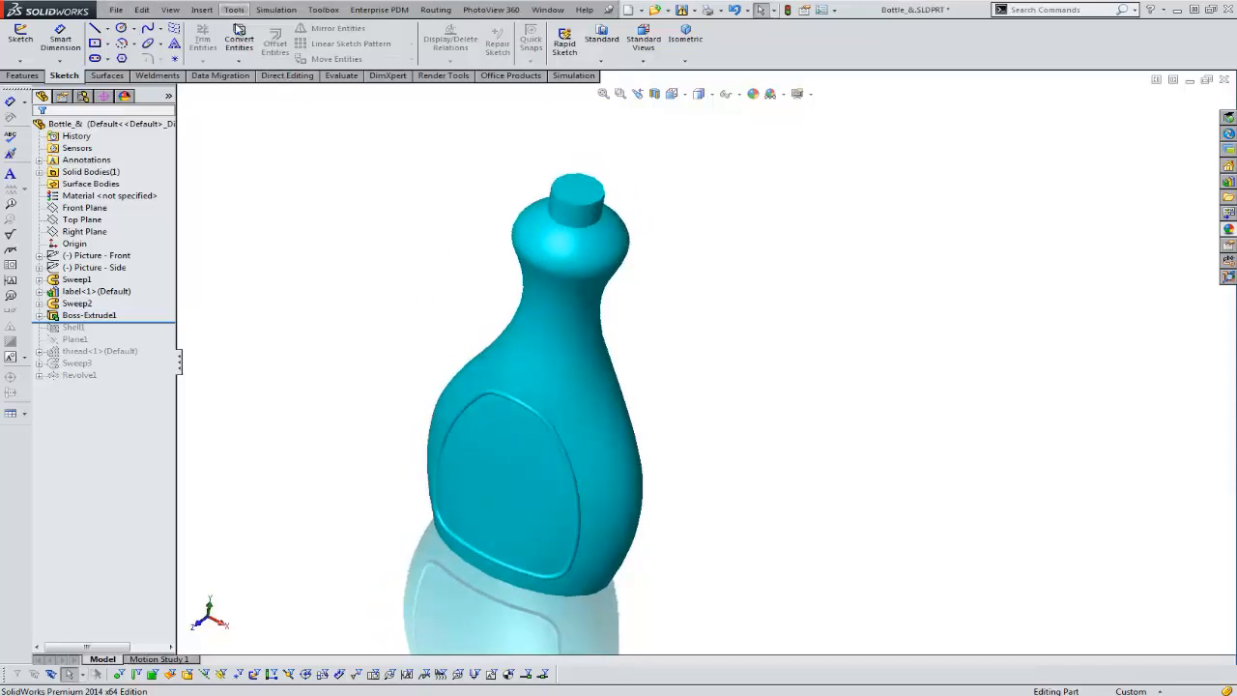
left_click(97, 124)
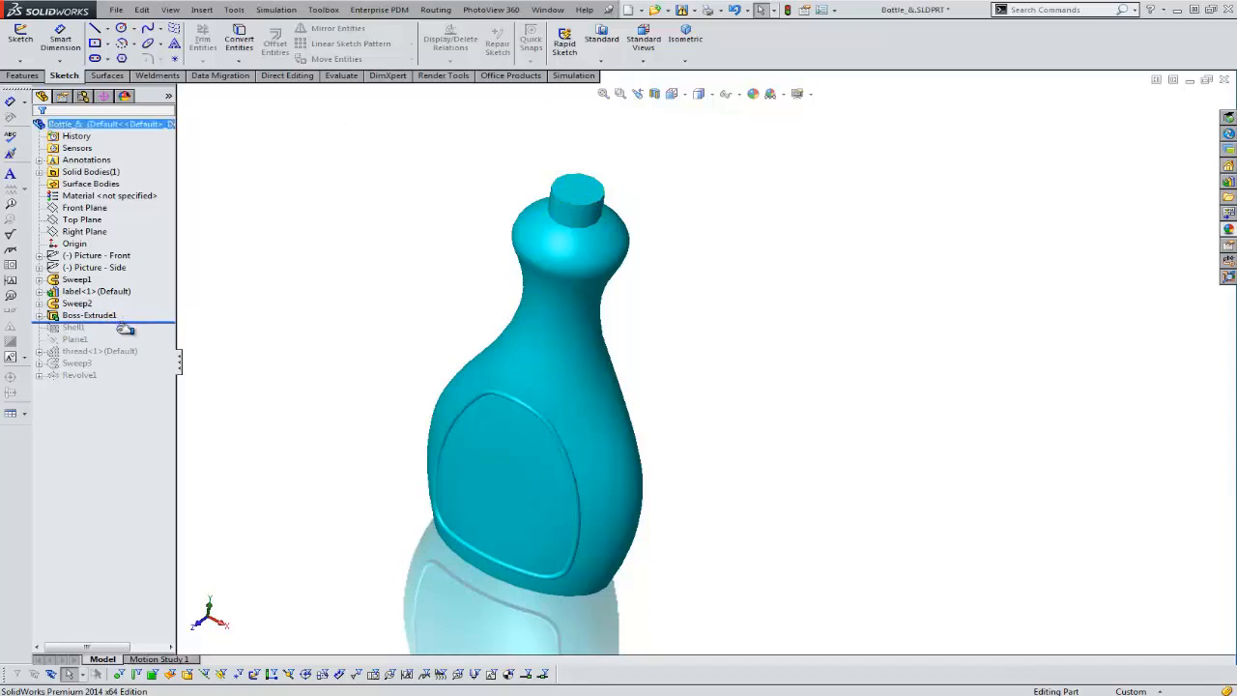
left_click(74, 326)
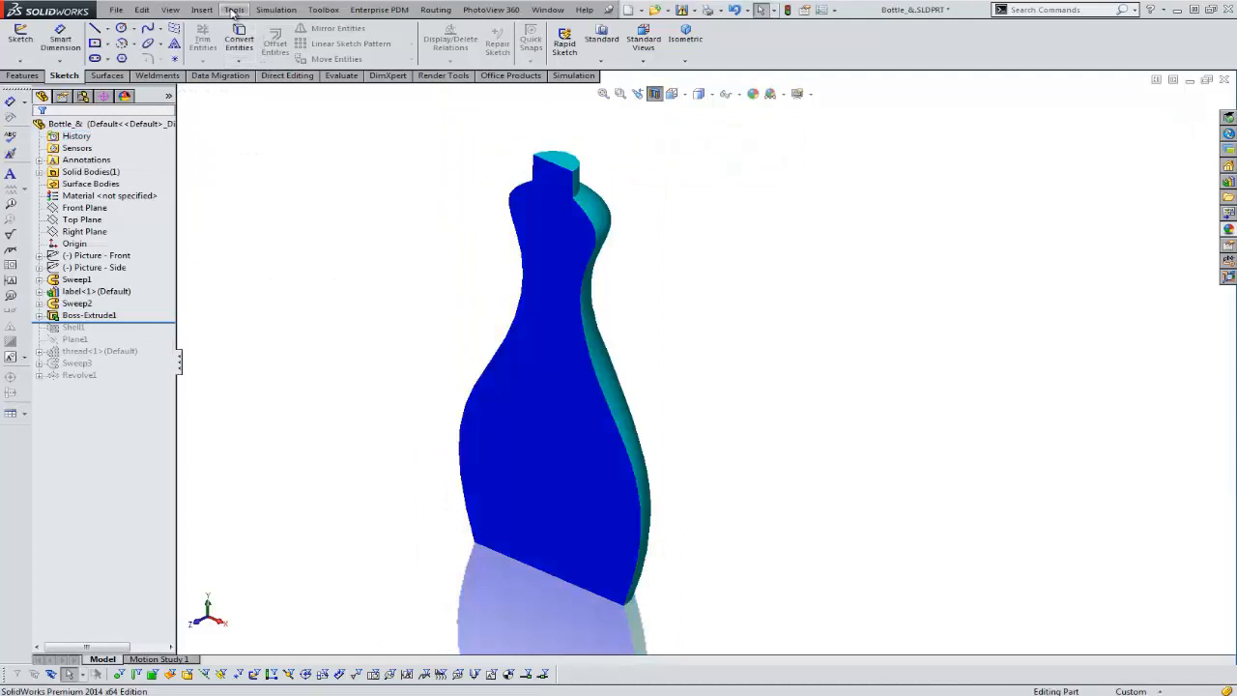
mouse_move(400, 99)
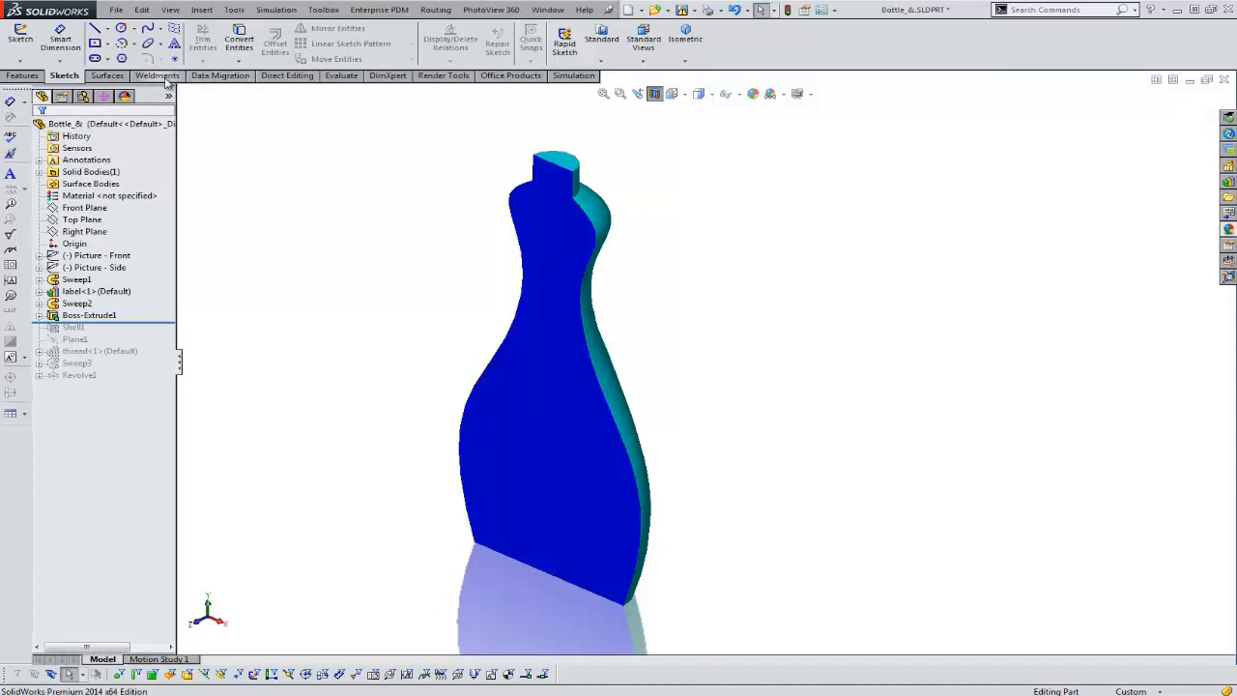
left_click(340, 76)
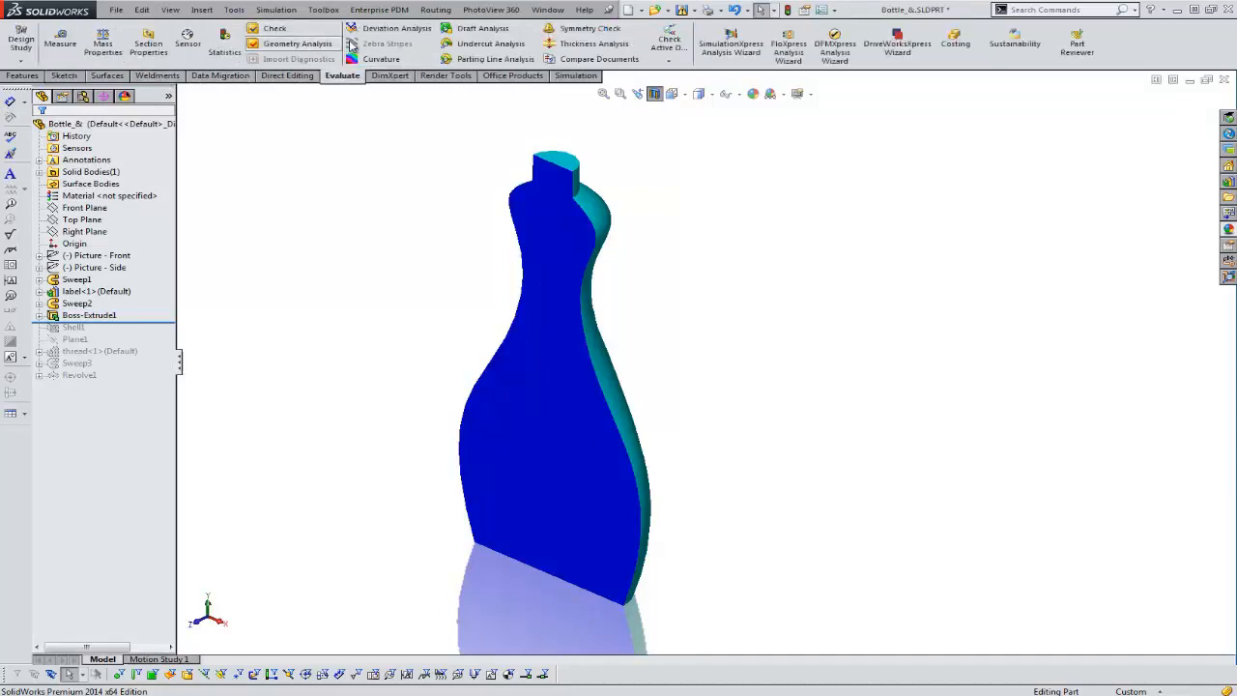
Run Mass Properties on the bottle and pick out its volume of 47.554 cubic inches.
left_click(101, 43)
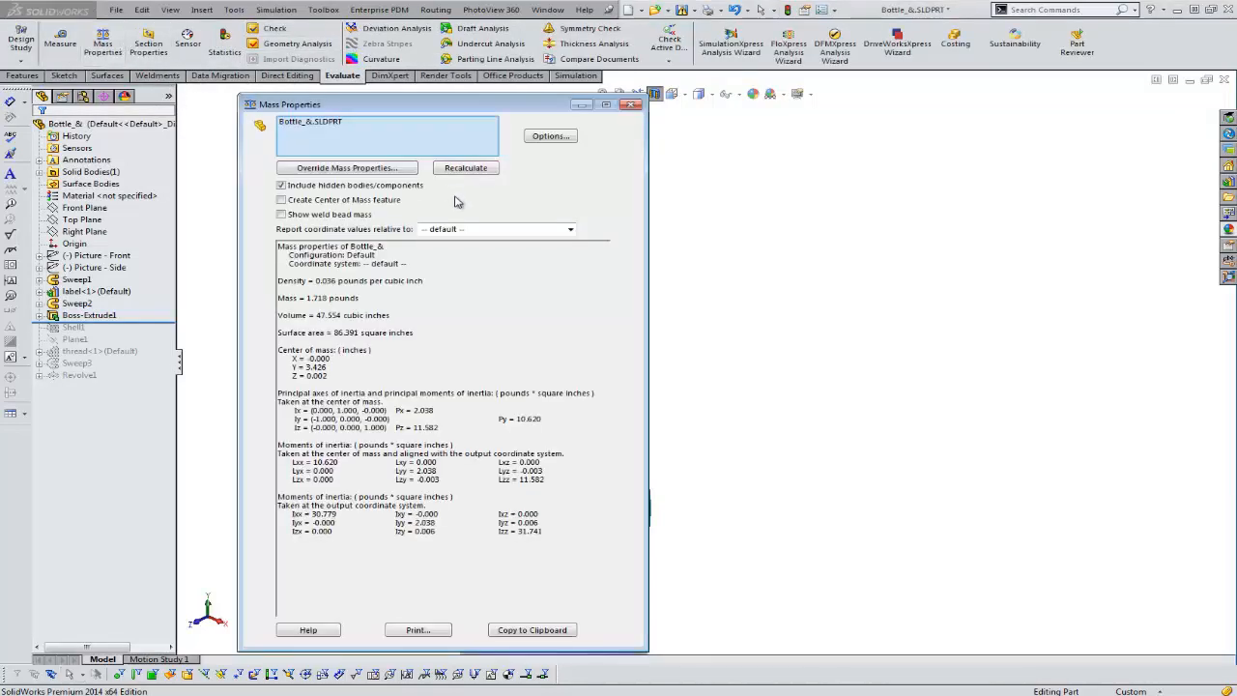
mouse_move(391, 269)
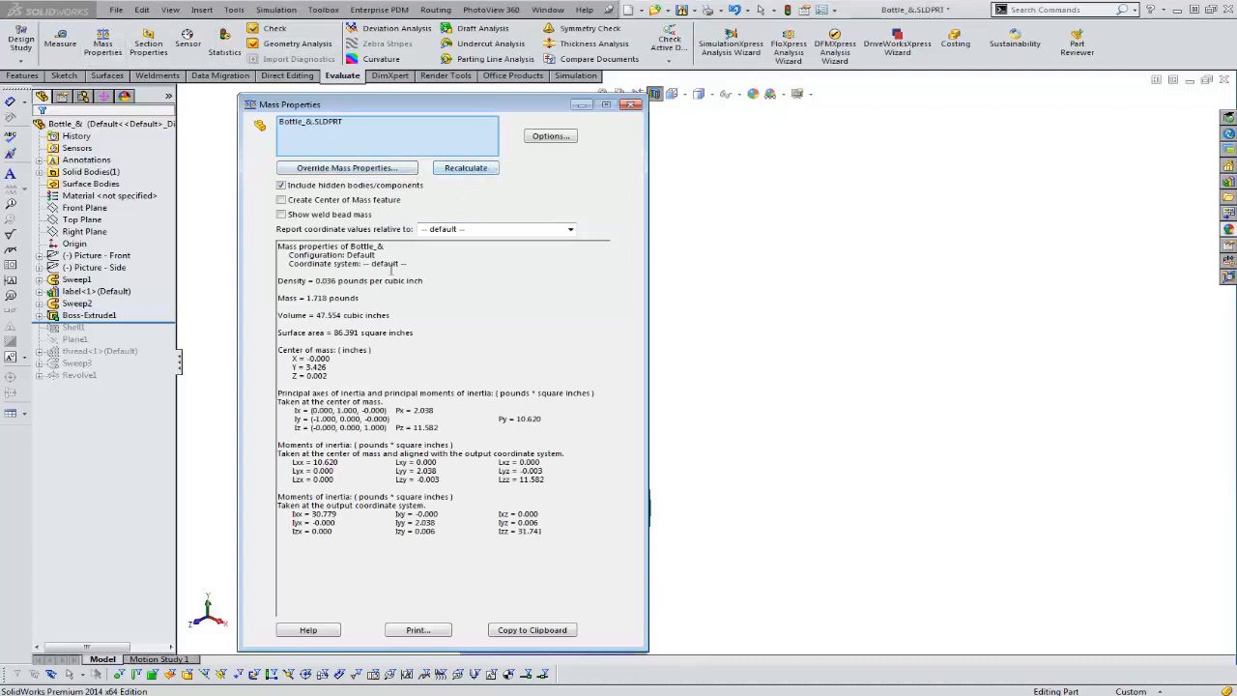
double_click(332, 315)
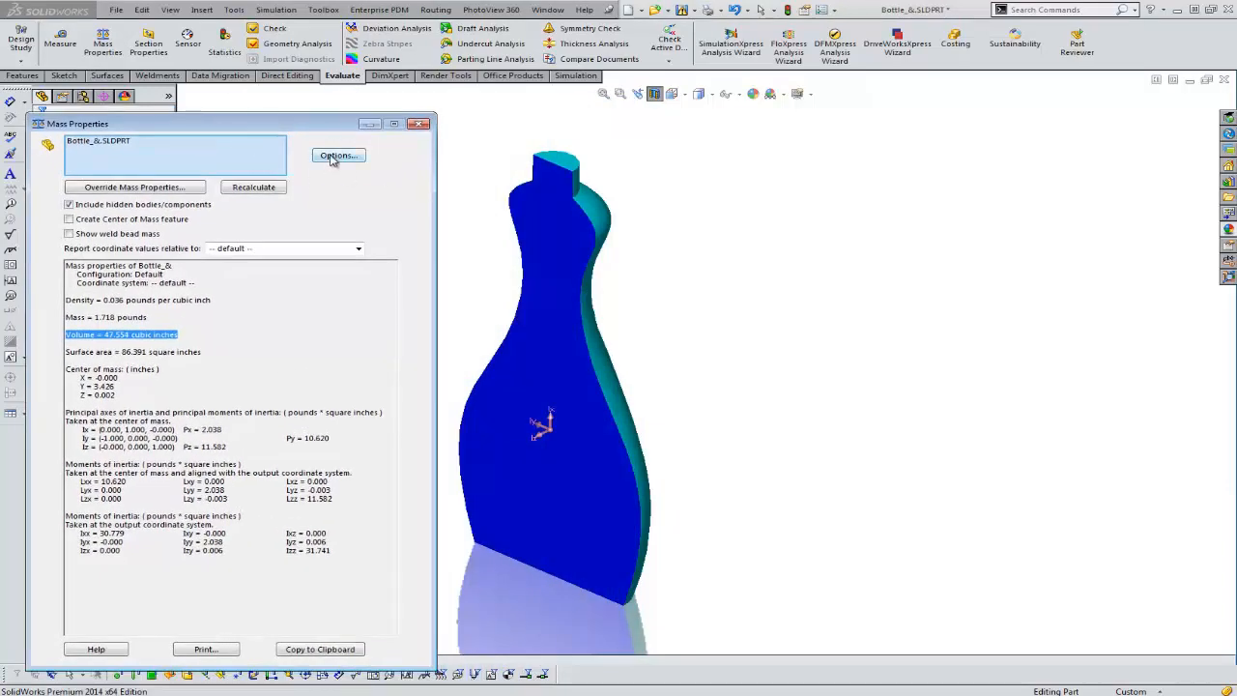
Use custom mass-property units with volume reported in US gallons (0.206 gal).
left_click(336, 155)
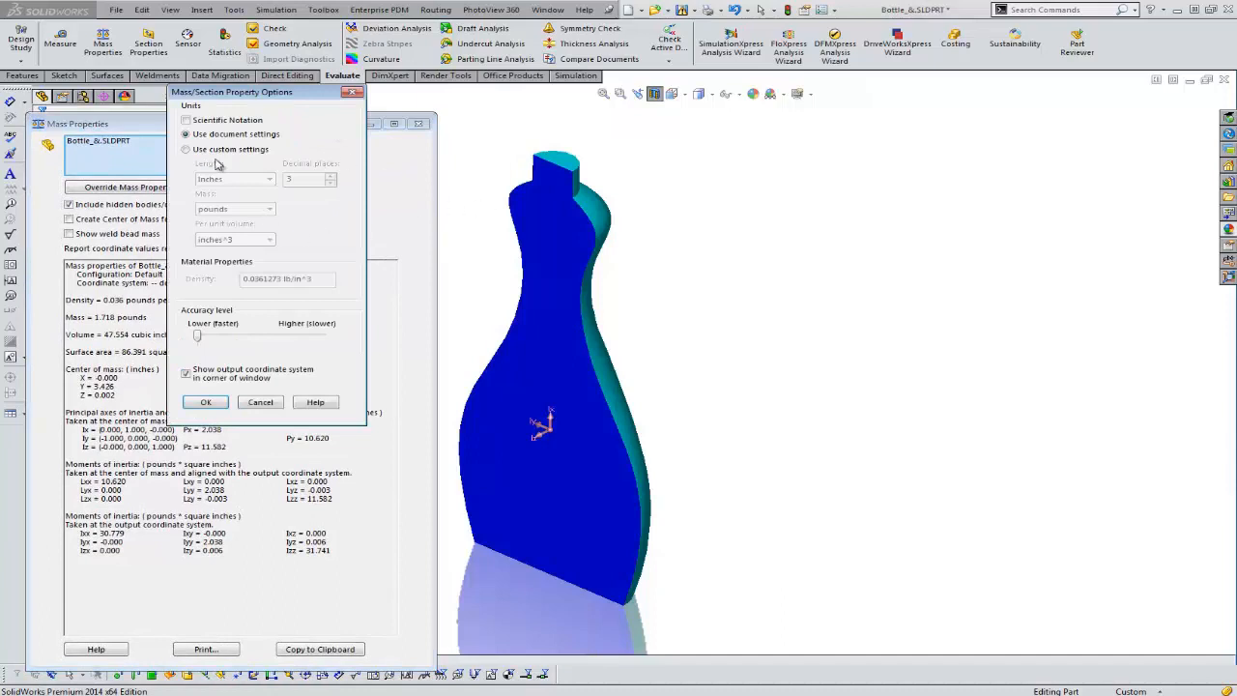
left_click(185, 149)
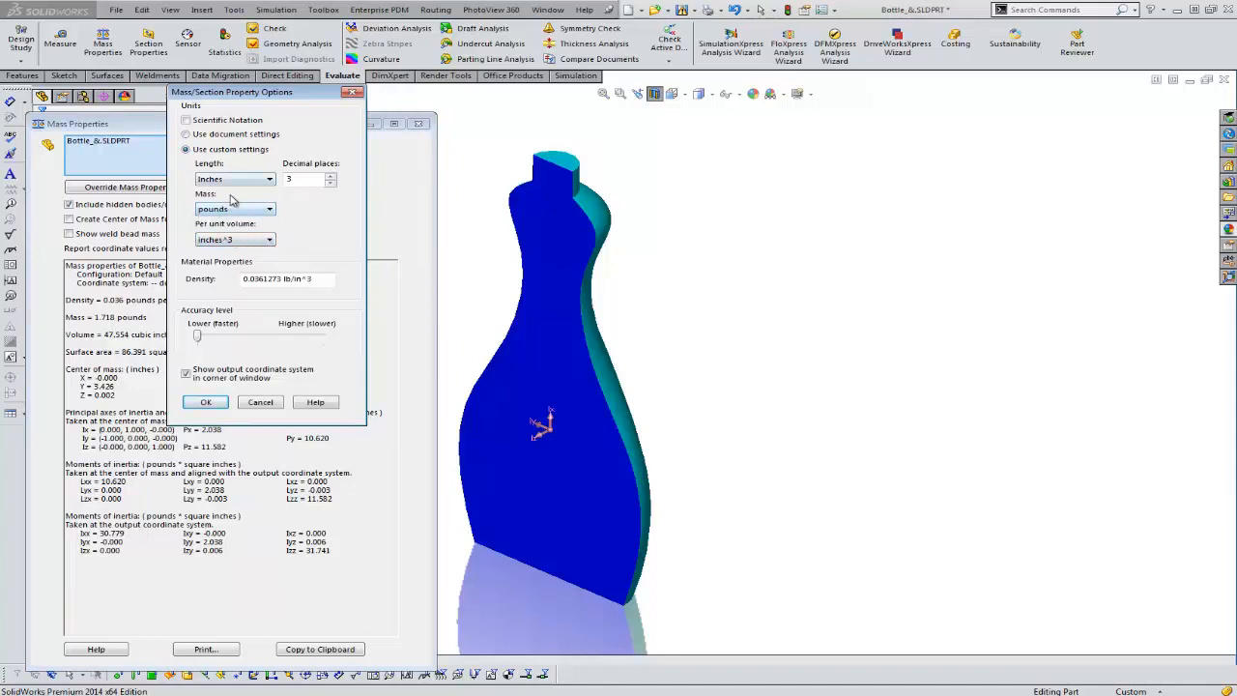
left_click(269, 240)
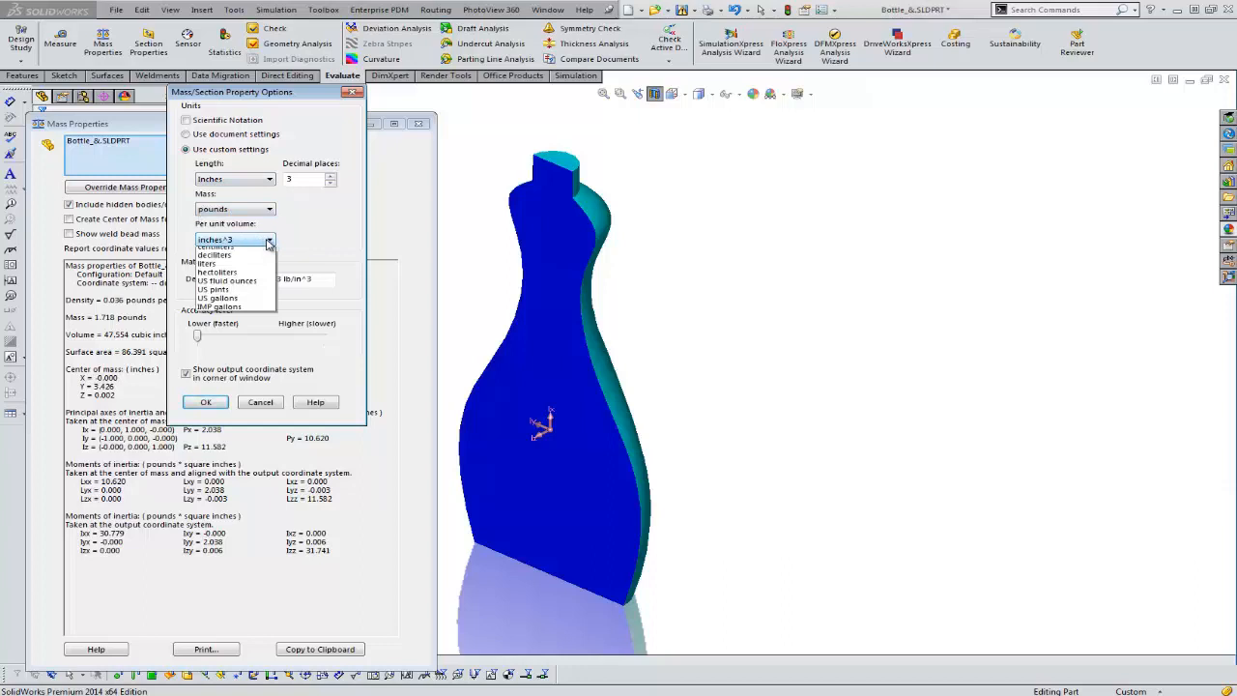
scroll("up", 3)
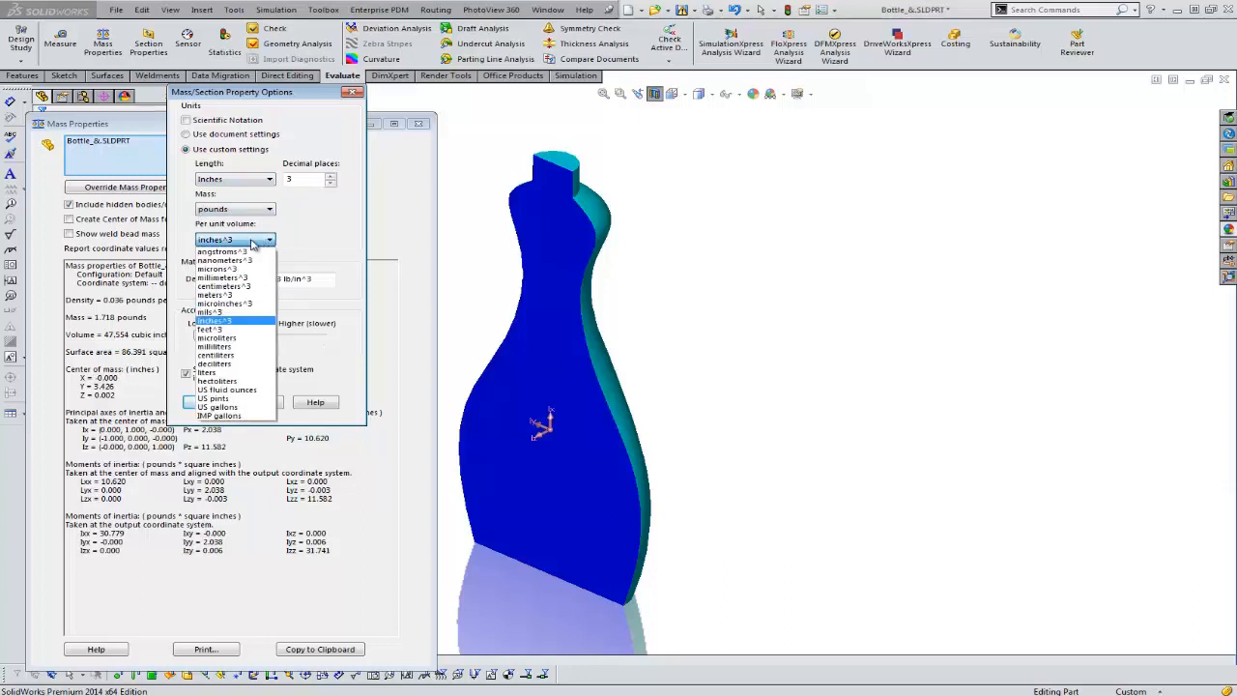
mouse_move(228, 406)
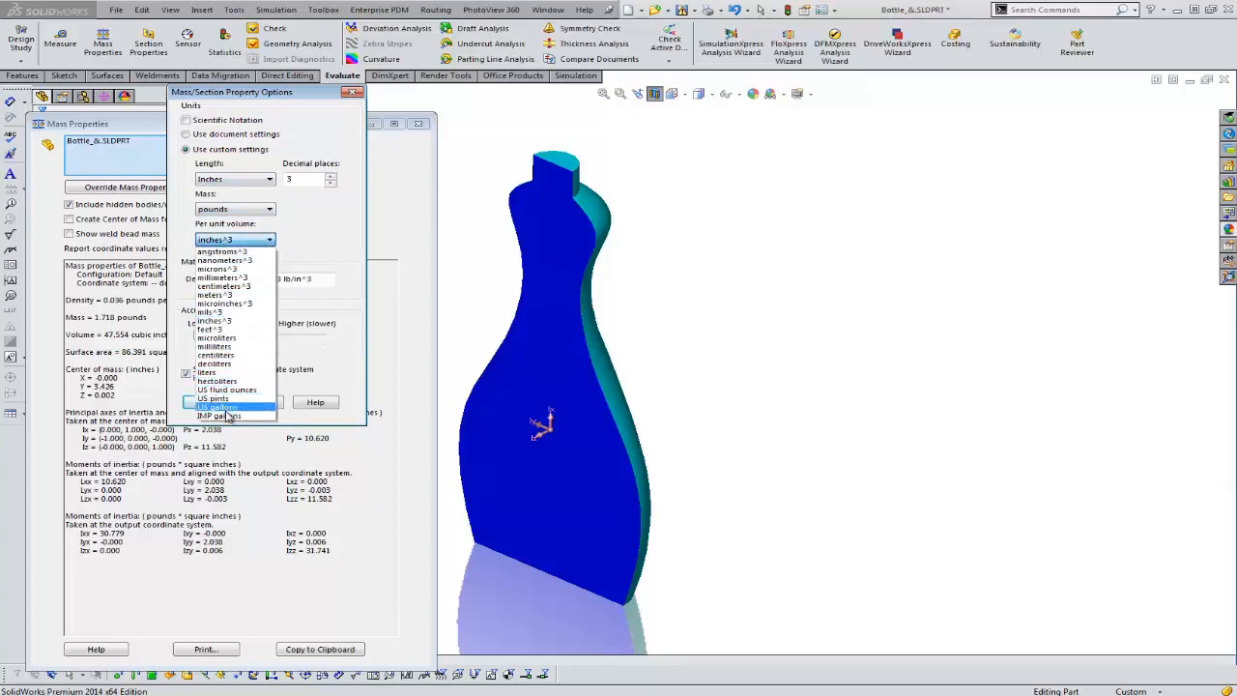
left_click(217, 406)
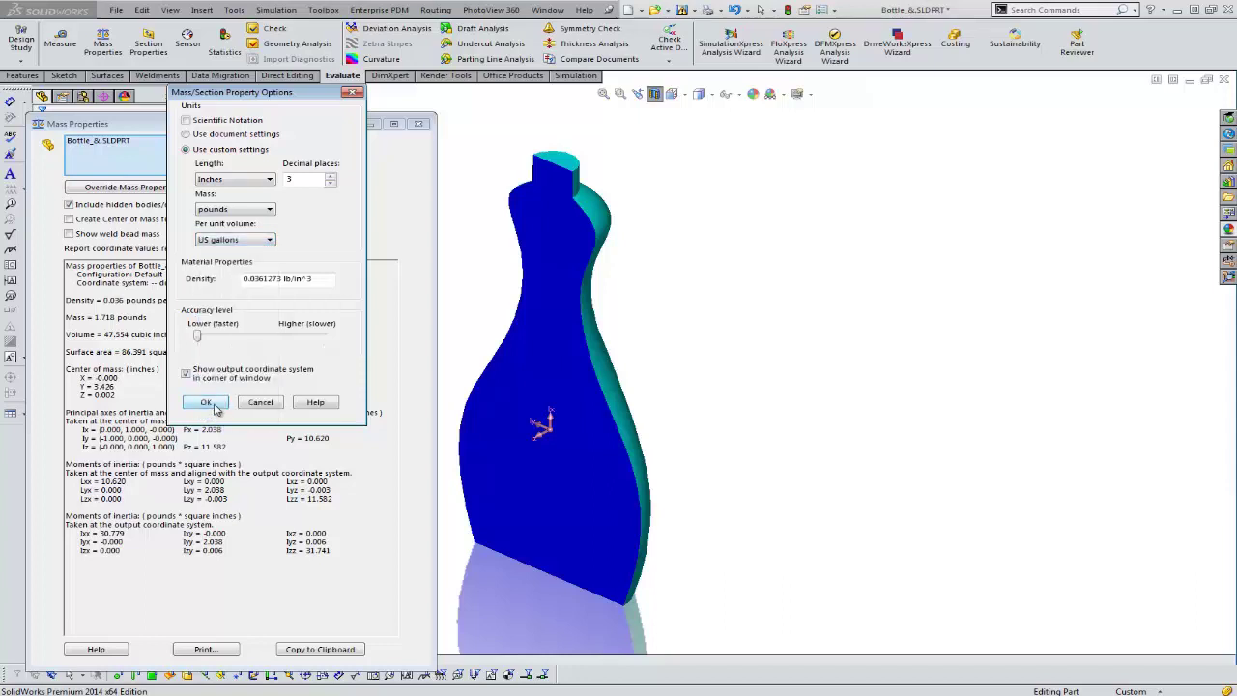
left_click(205, 402)
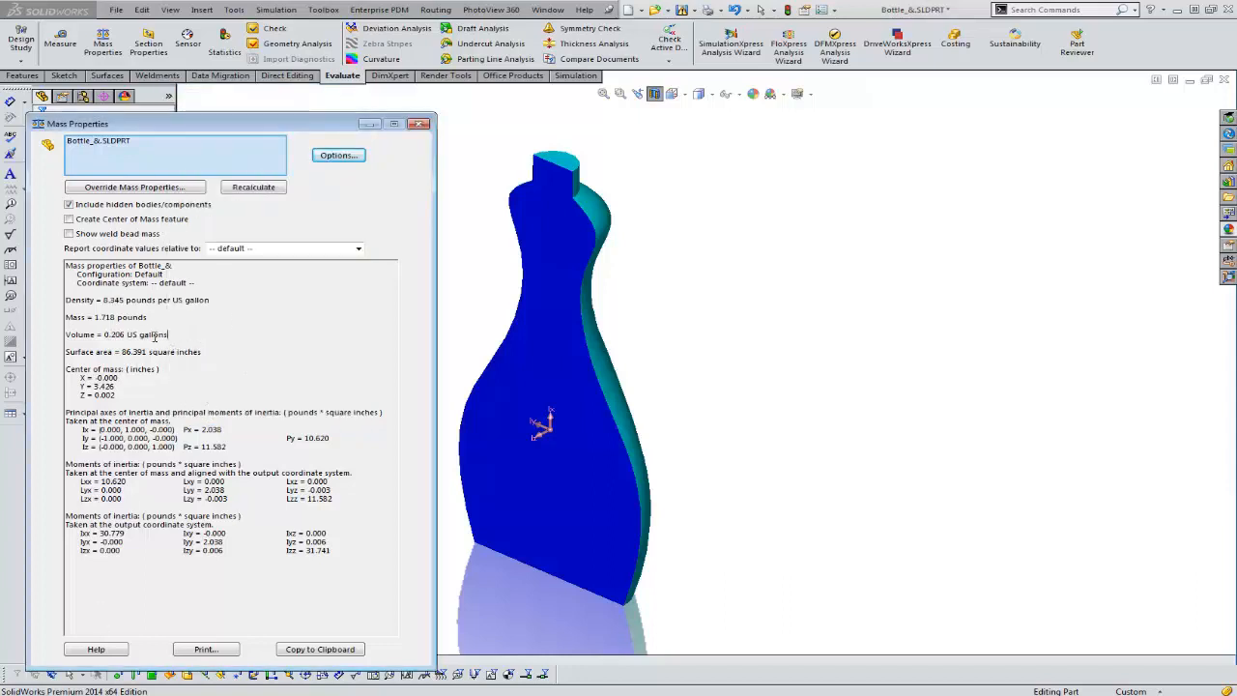
Change the mass-property volume unit to liters, reporting about 0.779 liters.
left_click(336, 155)
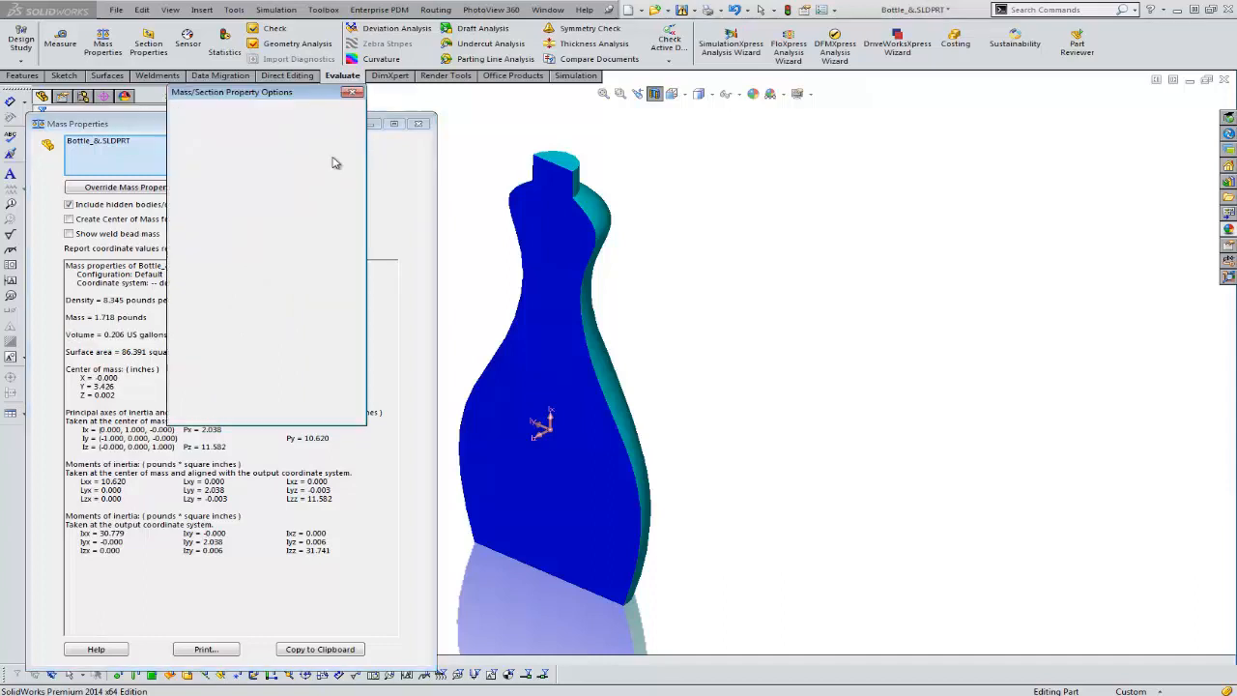
left_click(268, 240)
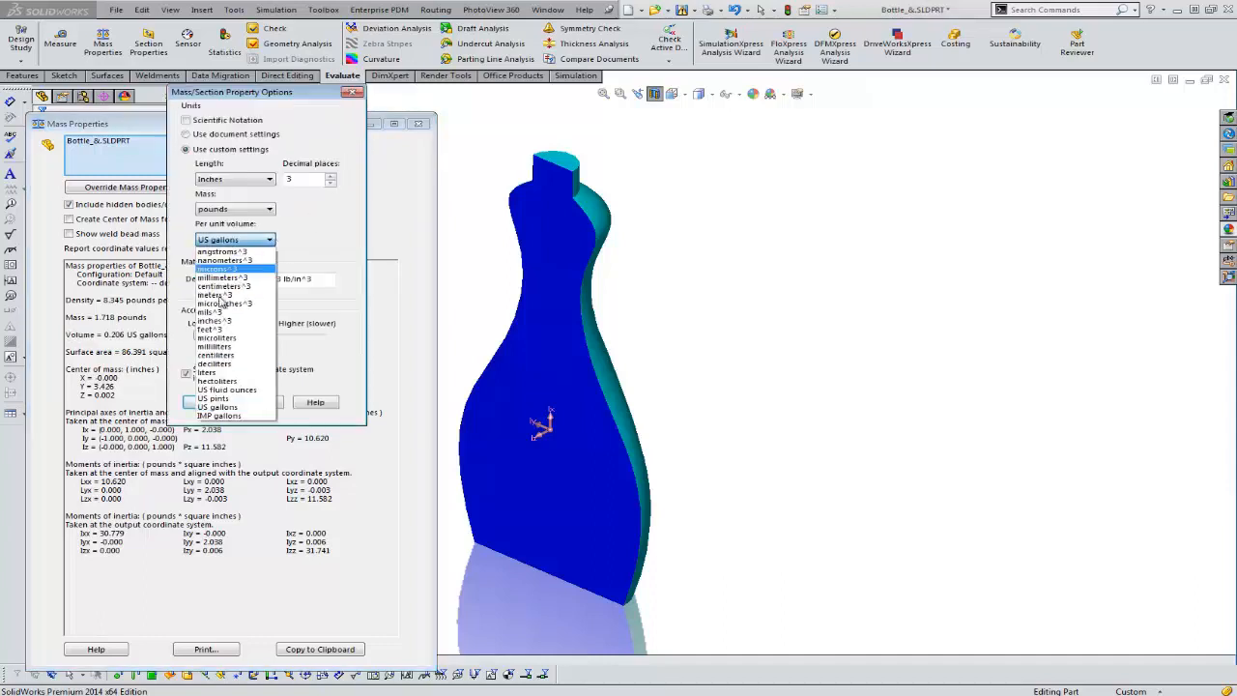
mouse_move(228, 415)
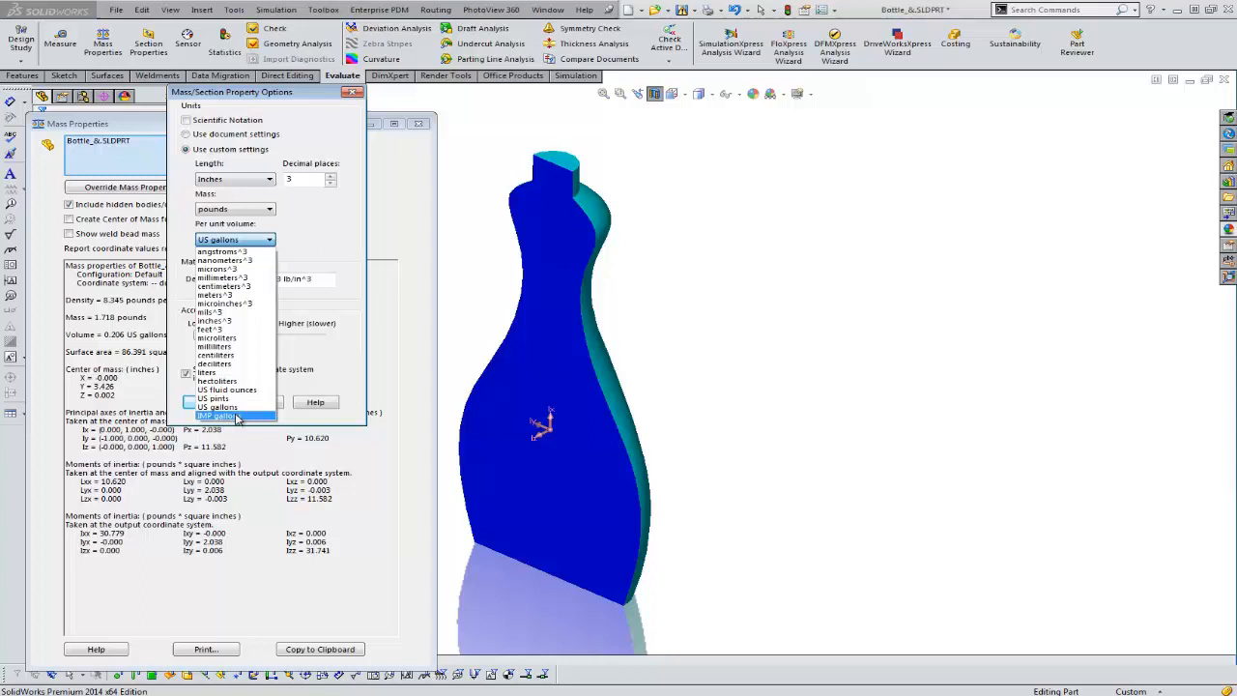
mouse_move(213, 398)
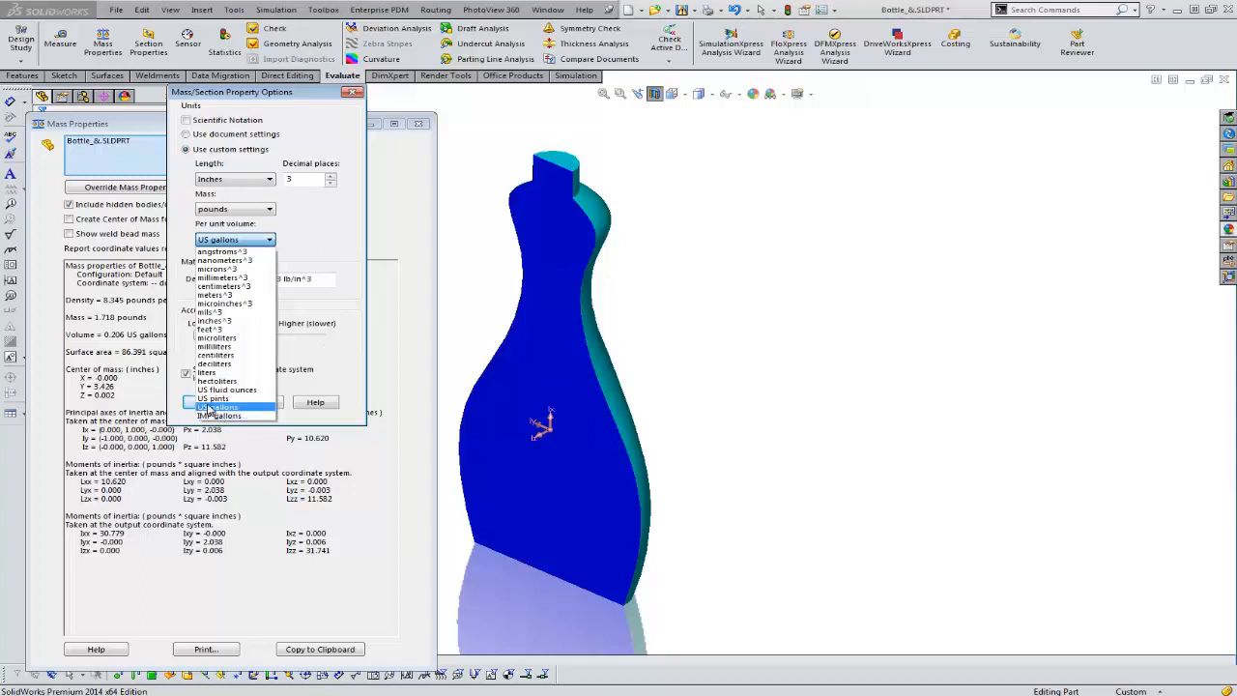
mouse_move(228, 391)
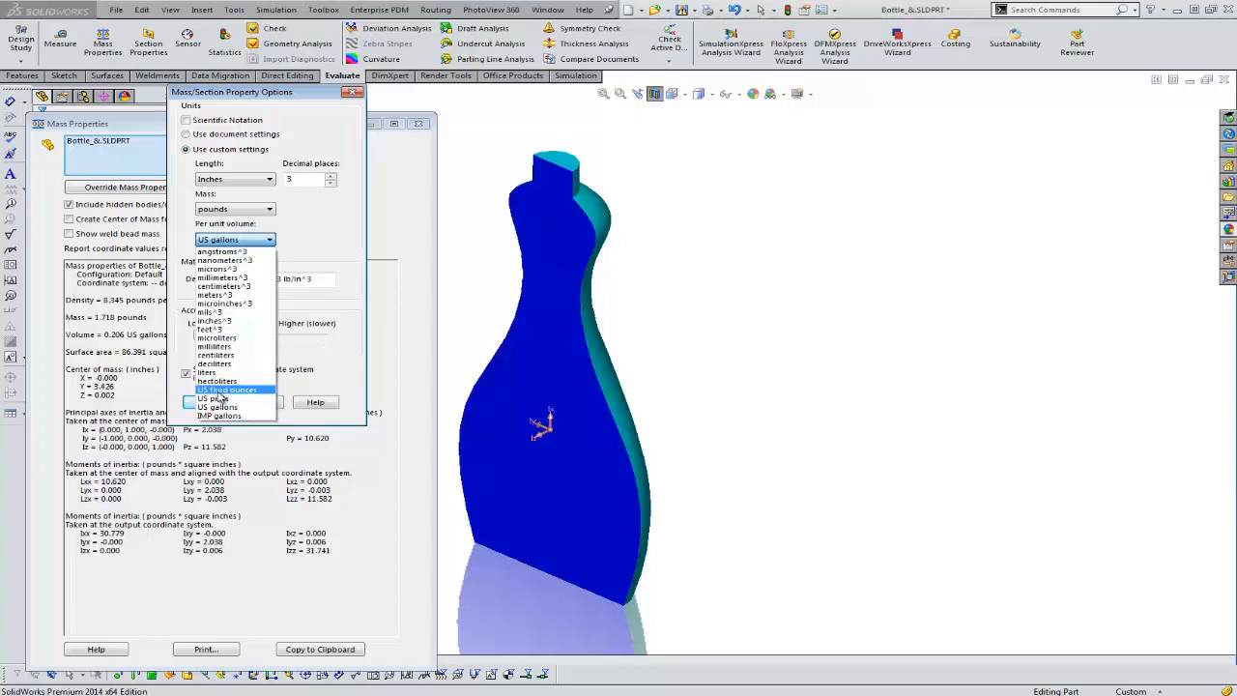
left_click(205, 372)
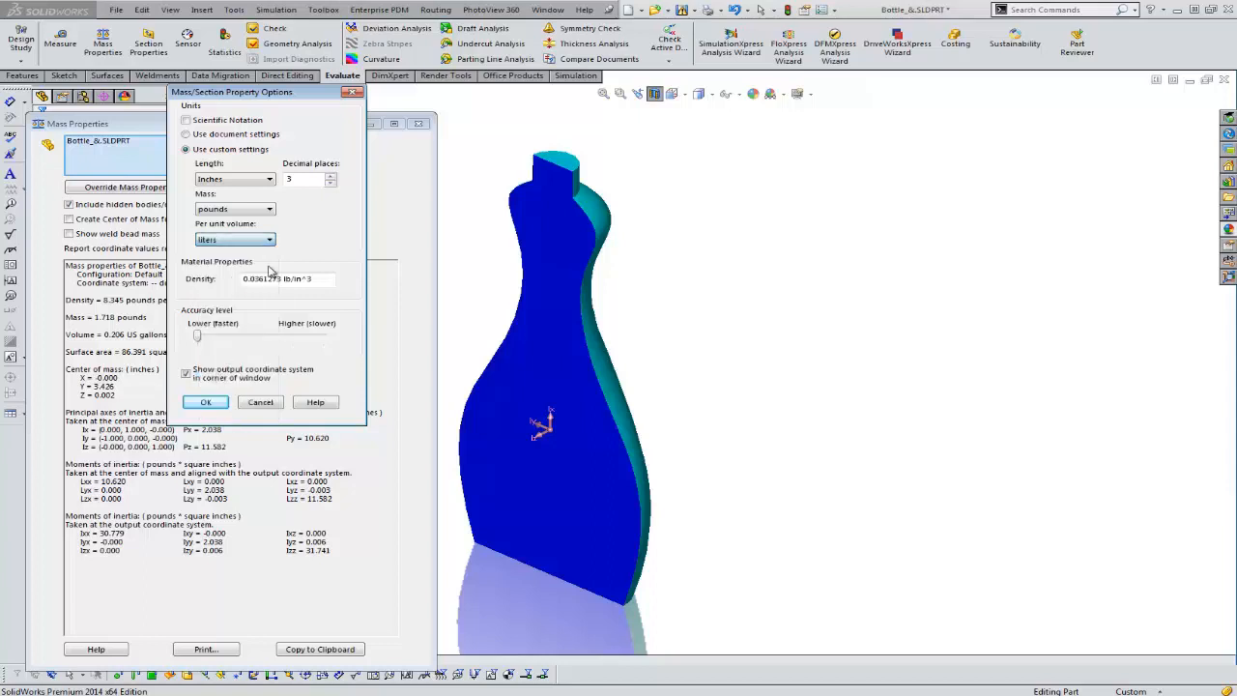
left_click(205, 402)
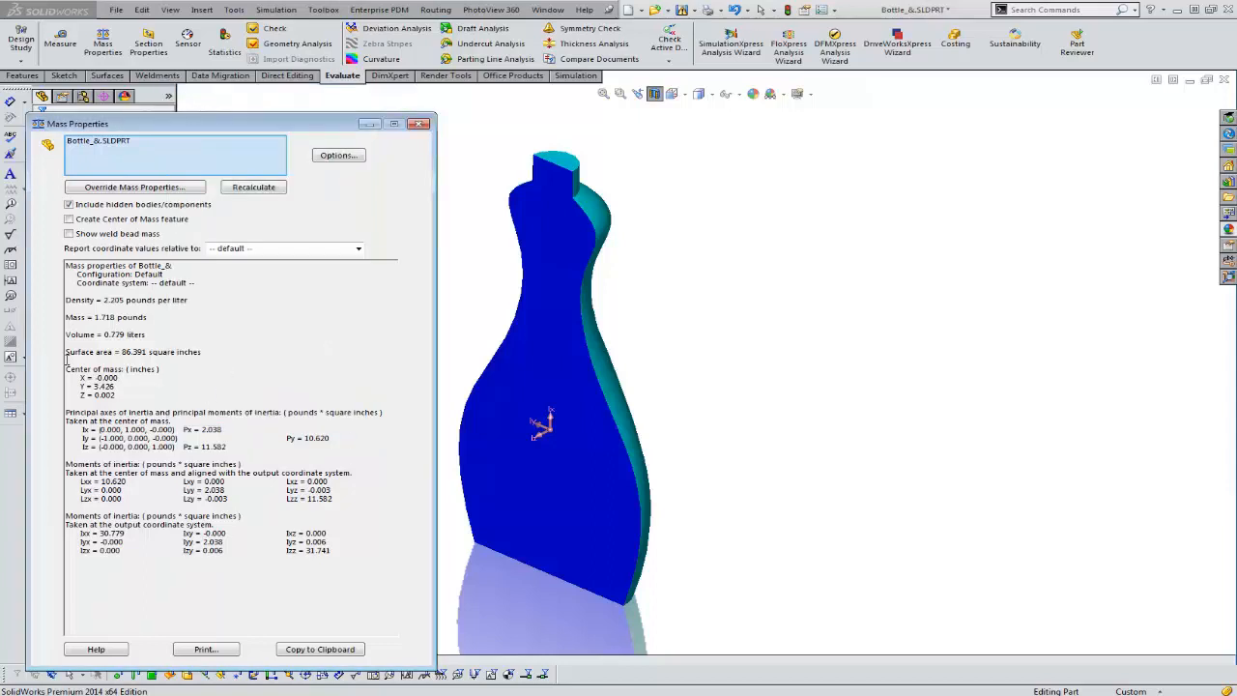
double_click(104, 335)
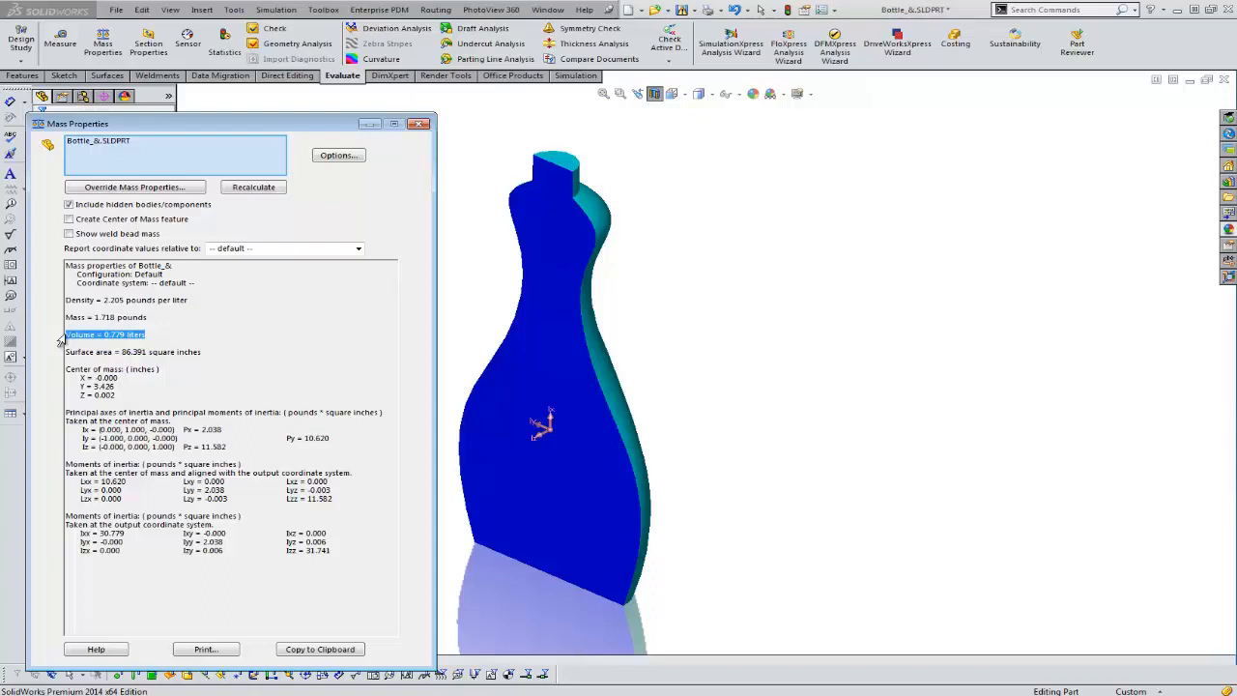
mouse_move(151, 429)
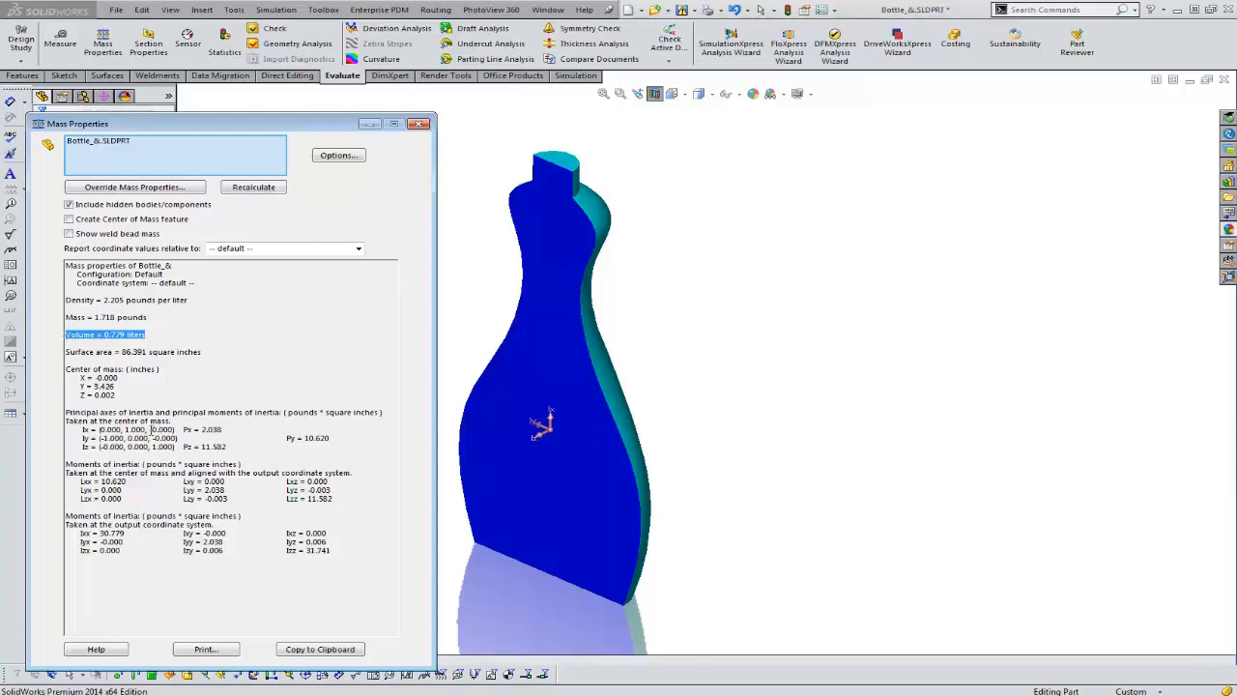